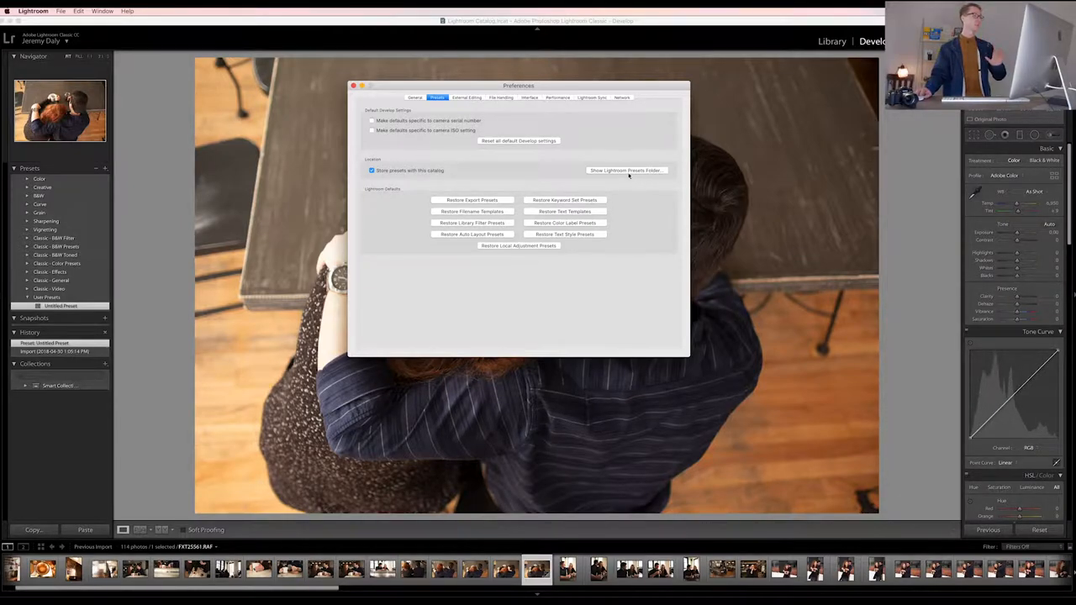
- Reveal Lightroom's Develop Presets > User Presets folder in Finder from Preferences
left_click(625, 170)
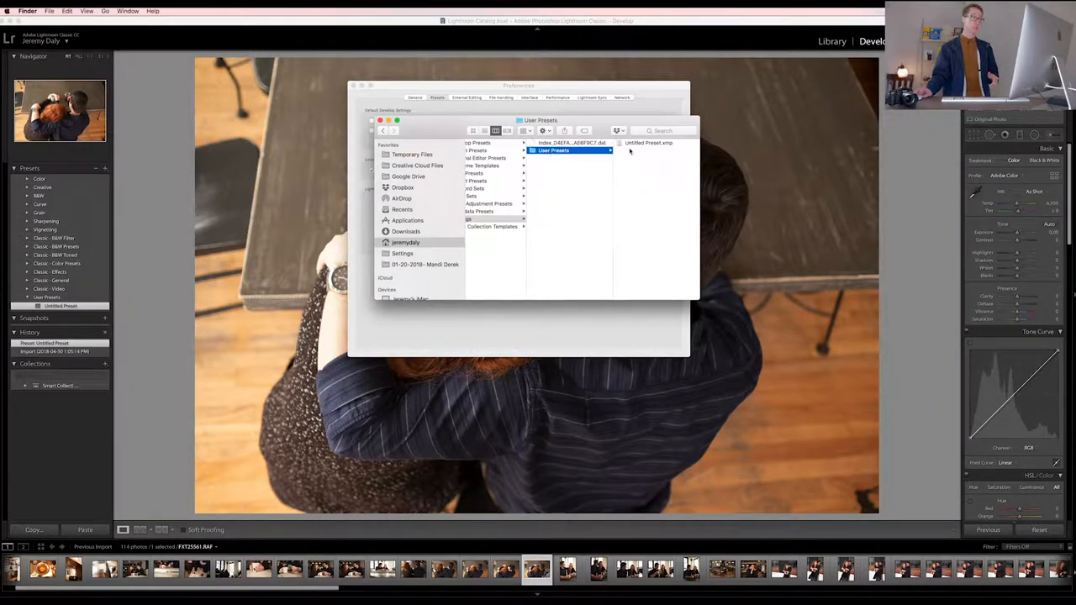